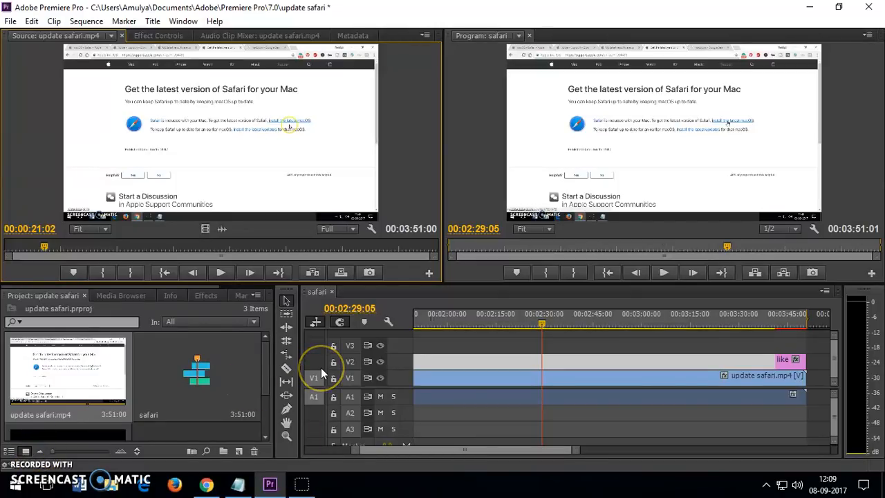
{"action": "mouse_move", "coordinate": [312, 377]}
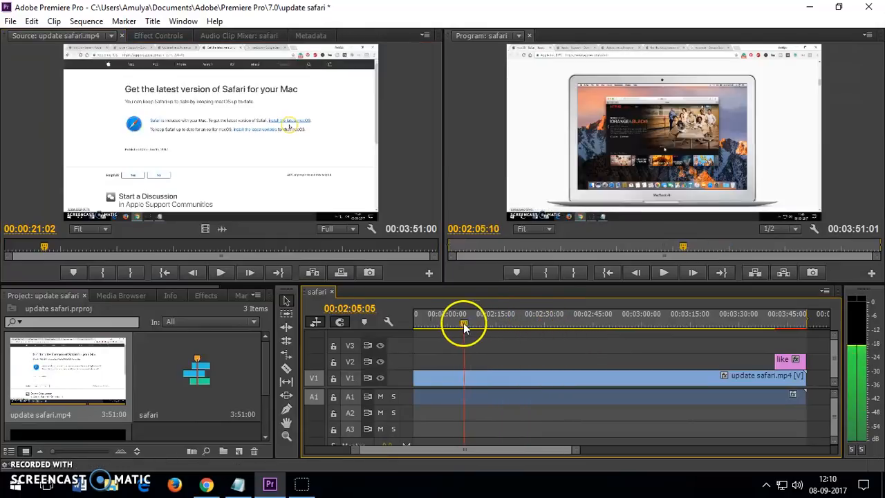
Scrub the sequence preview, then bring up File > Export > Media for the safari sequence.
{"action": "left_click_drag", "start_coordinate": [463, 325], "coordinate": [546, 325]}
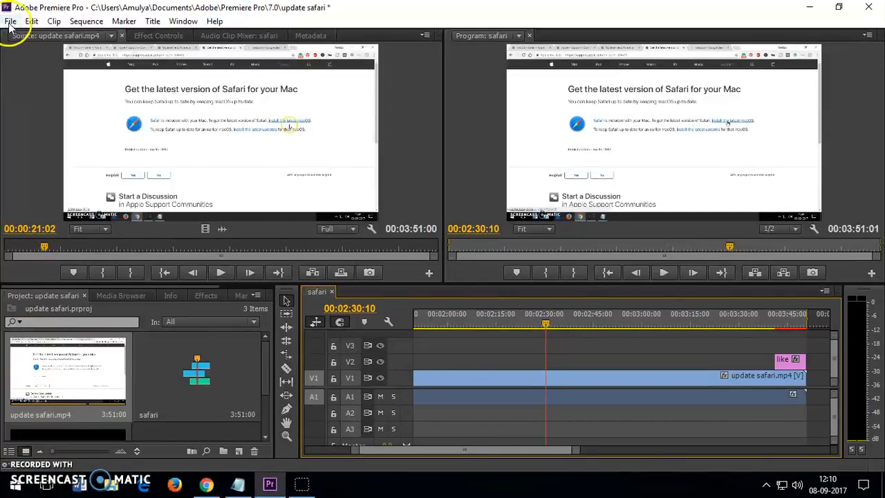
{"action": "left_click", "coordinate": [10, 20]}
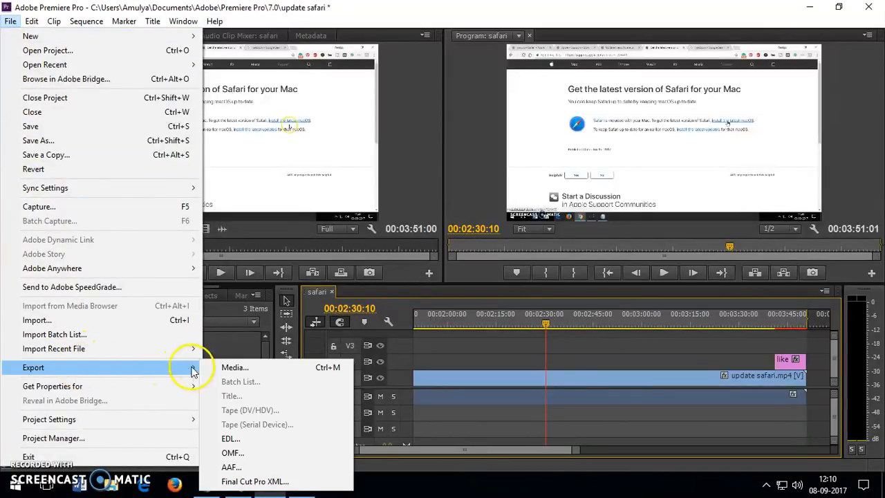
{"action": "mouse_move", "coordinate": [235, 368]}
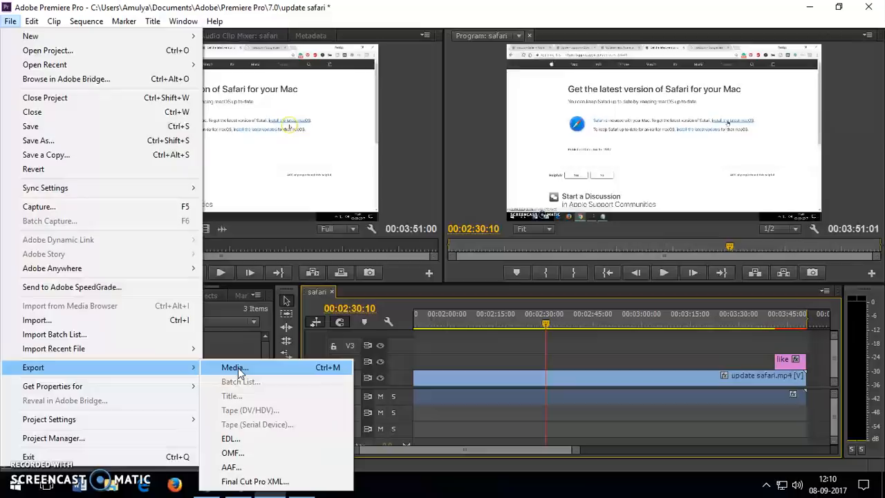
{"action": "left_click", "coordinate": [234, 368]}
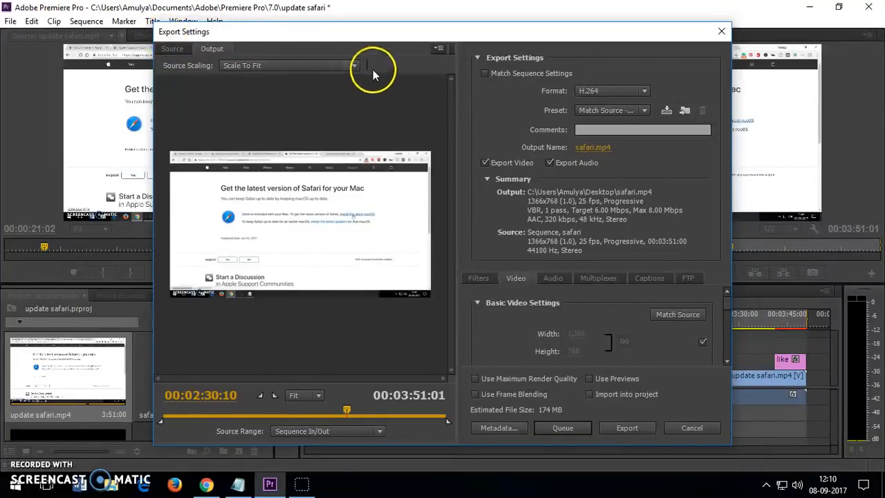
{"action": "mouse_move", "coordinate": [593, 146]}
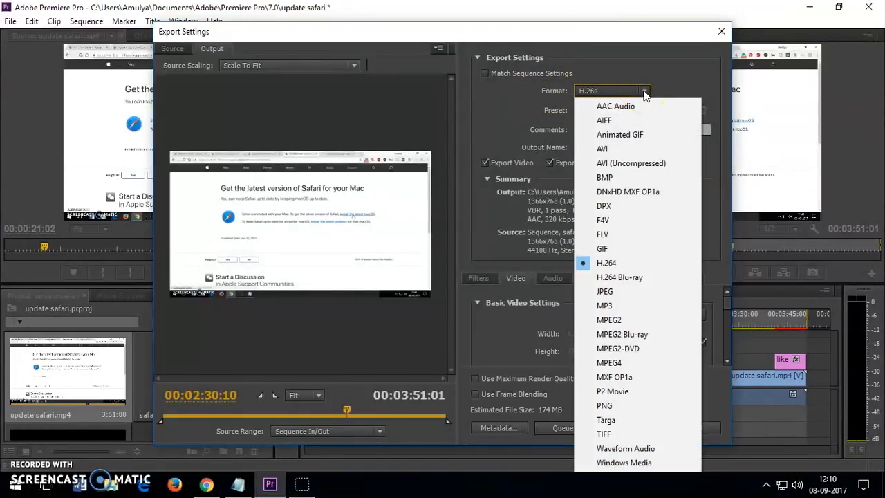
{"action": "mouse_move", "coordinate": [605, 262]}
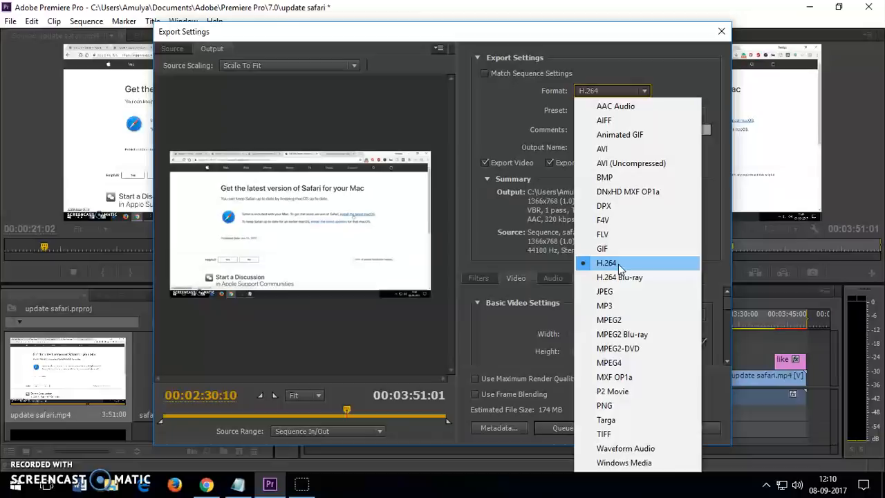
{"action": "mouse_move", "coordinate": [602, 149]}
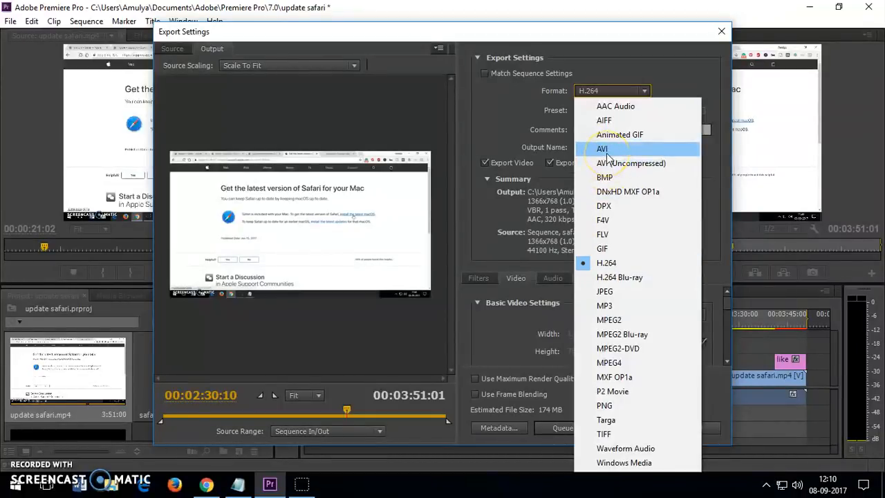
{"action": "mouse_move", "coordinate": [606, 263]}
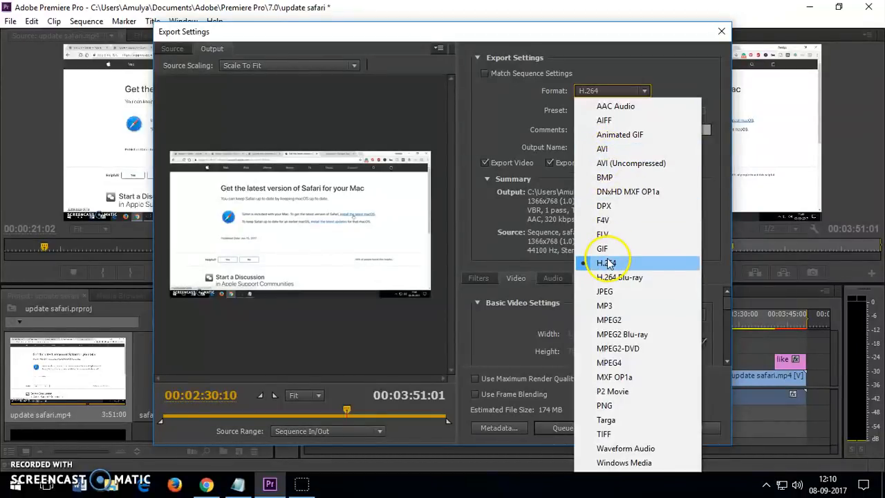
Choose H.264 as the export format.
{"action": "left_click", "coordinate": [606, 262]}
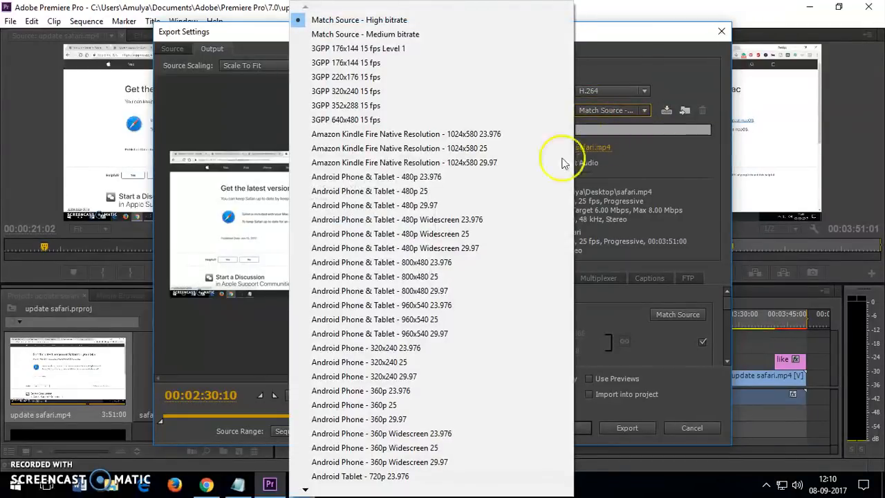
{"action": "mouse_move", "coordinate": [453, 43]}
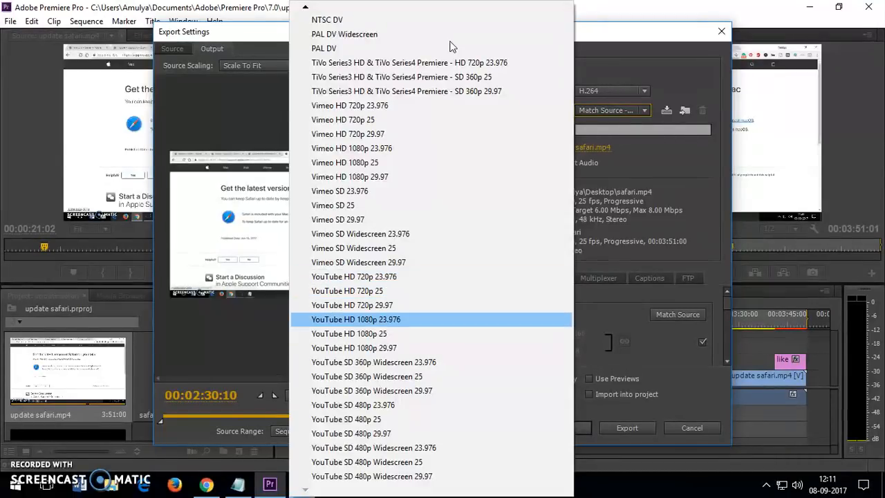
{"action": "mouse_move", "coordinate": [348, 334]}
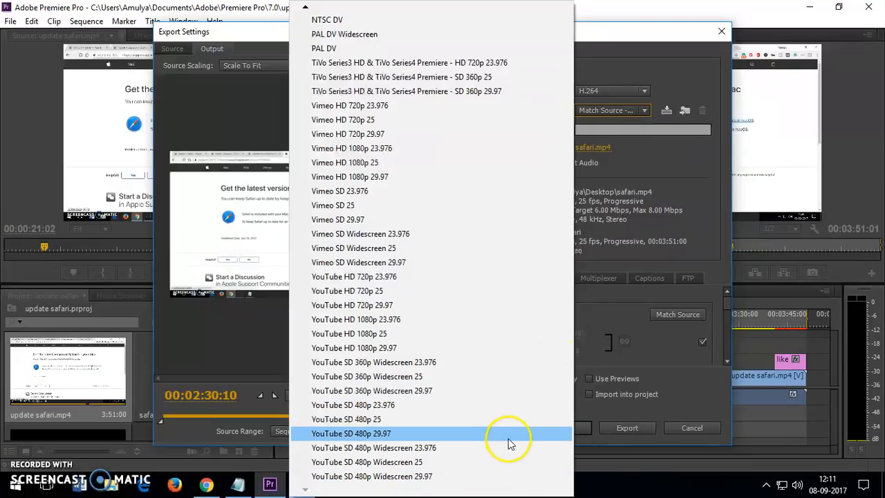
{"action": "mouse_move", "coordinate": [444, 342]}
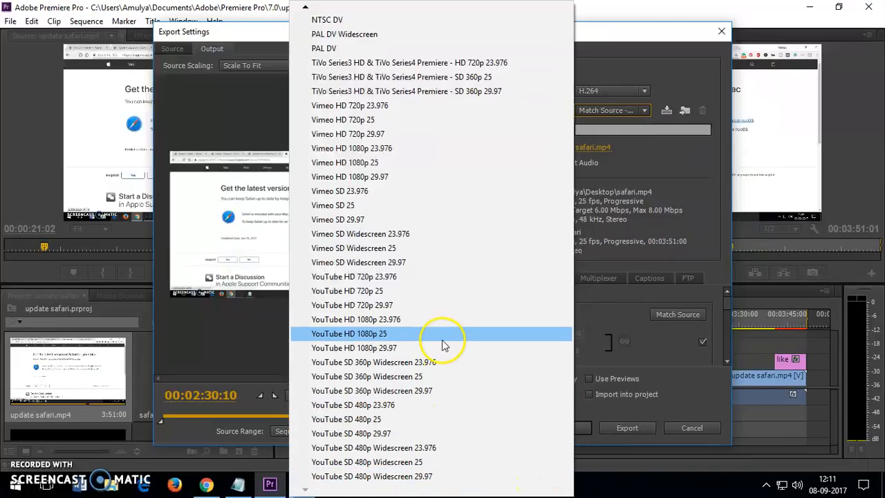
Apply the YouTube HD 1080p 25 preset for 1920x1080 output at 25 fps.
{"action": "left_click", "coordinate": [349, 333]}
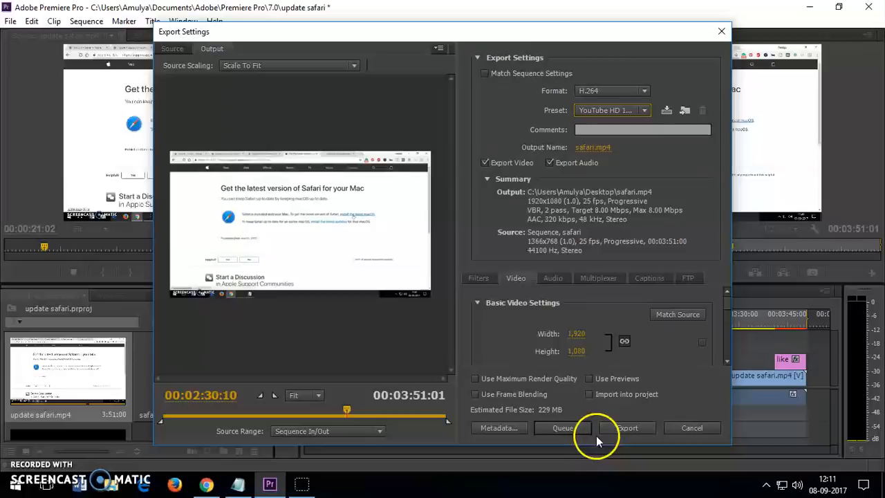
{"action": "mouse_move", "coordinate": [628, 428]}
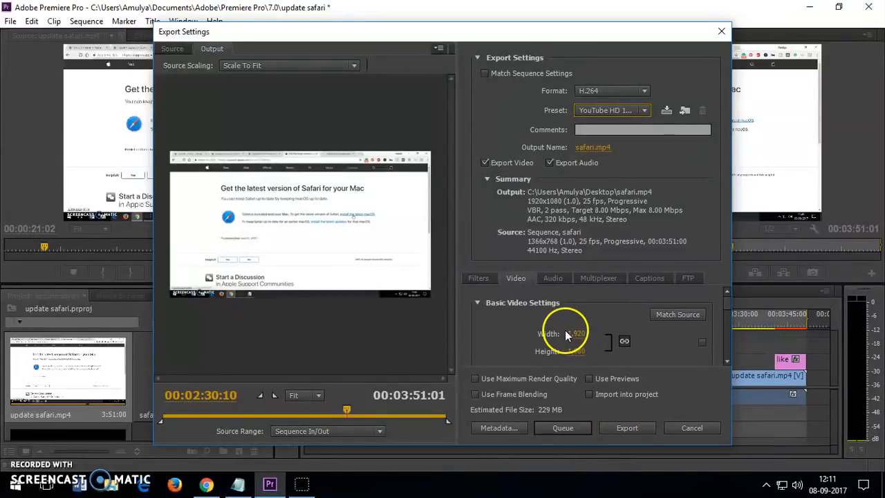
{"action": "left_click", "coordinate": [478, 278]}
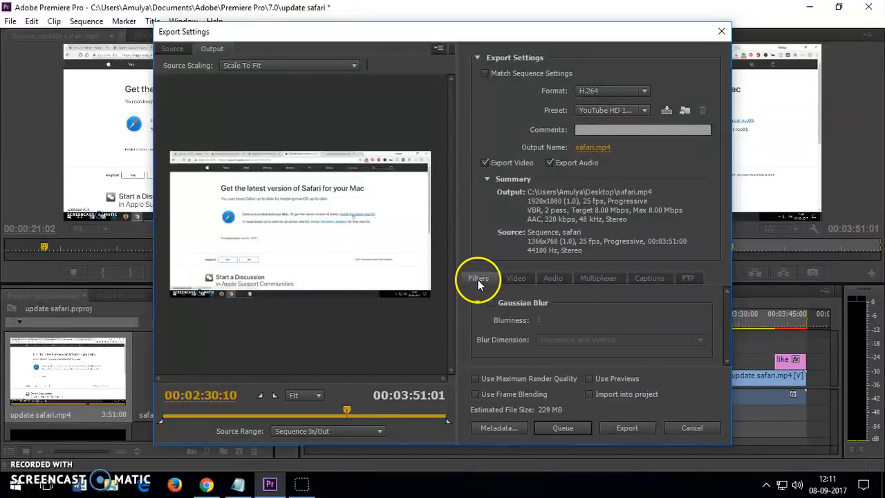
{"action": "left_click", "coordinate": [516, 278]}
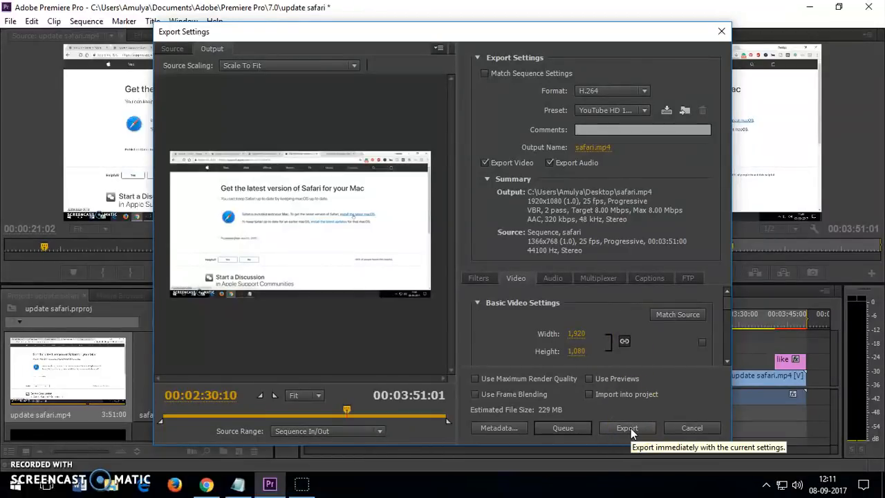
Start encoding safari.mp4 to the desktop immediately via Export.
{"action": "left_click", "coordinate": [627, 427]}
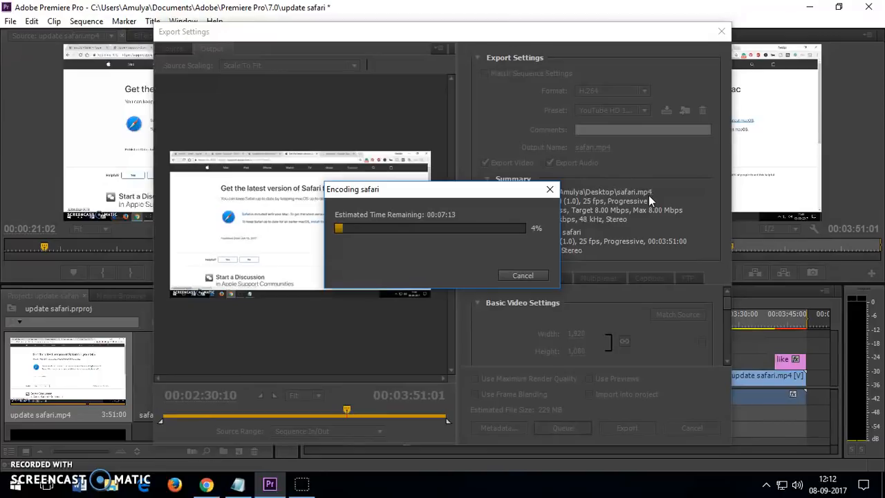
{"action": "mouse_move", "coordinate": [656, 232]}
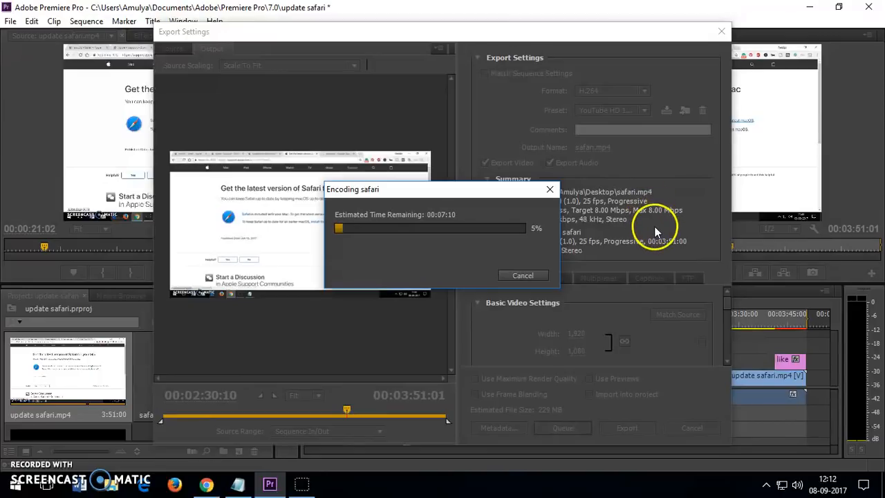